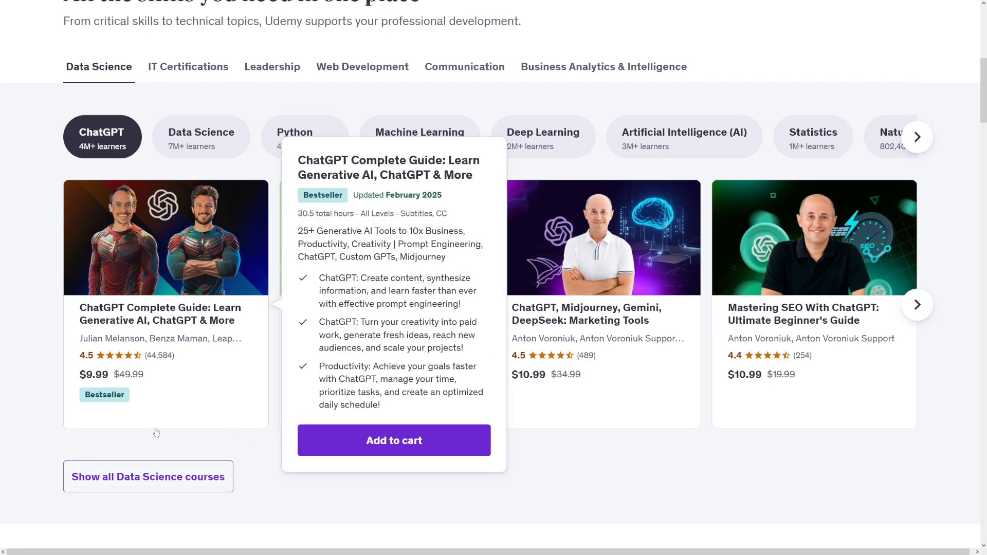
mouse_move(137, 445)
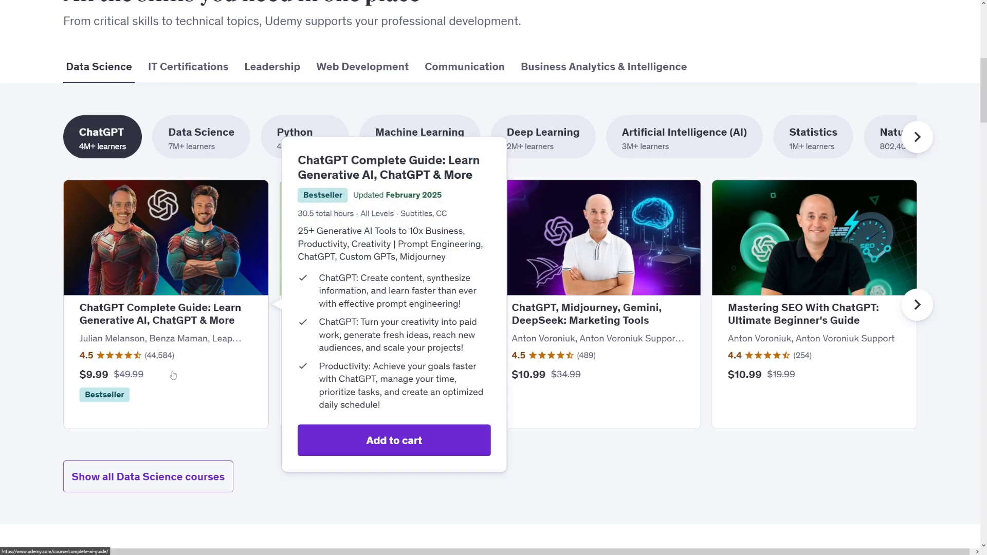
mouse_move(354, 455)
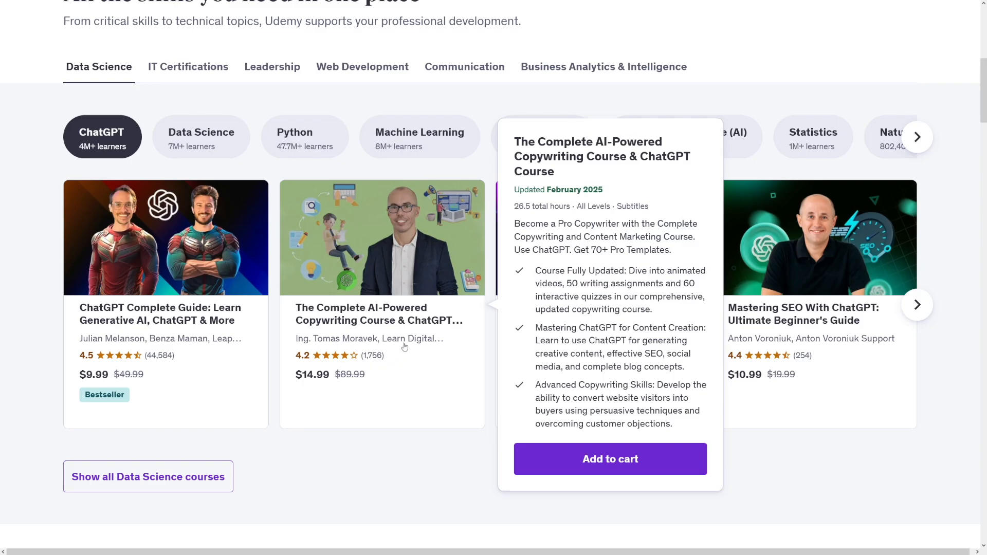
mouse_move(375, 363)
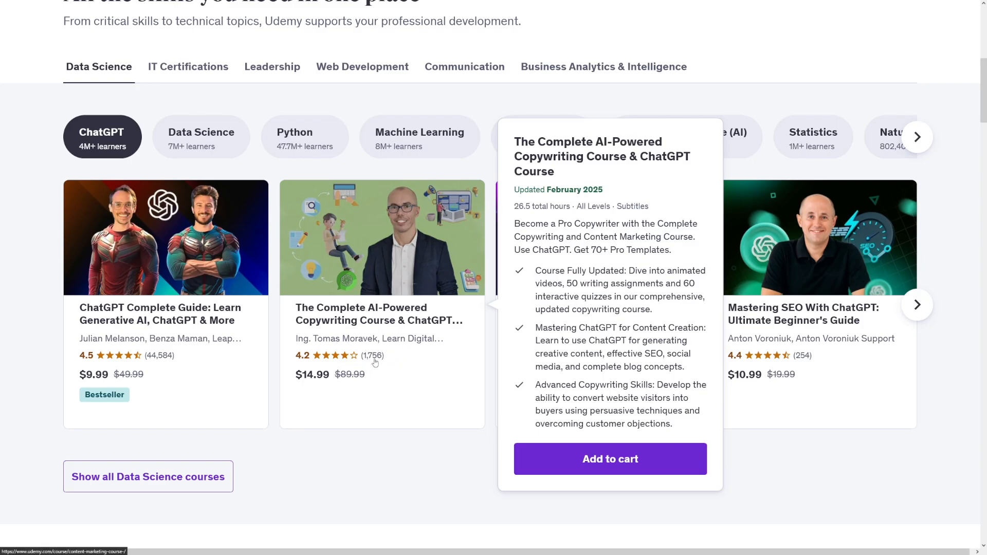